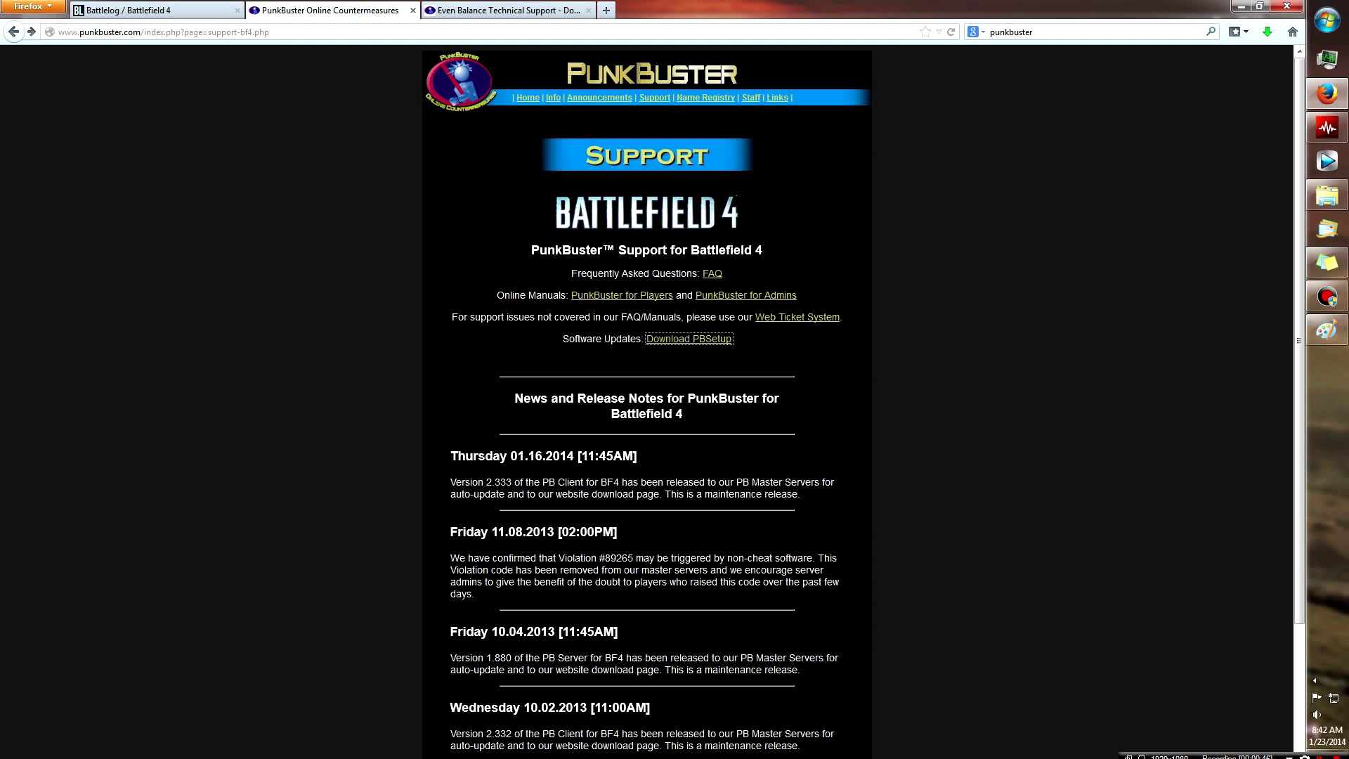
Step: Start the pbsetup.zip download from Even Balance after submitting the security code
left_click(689, 339)
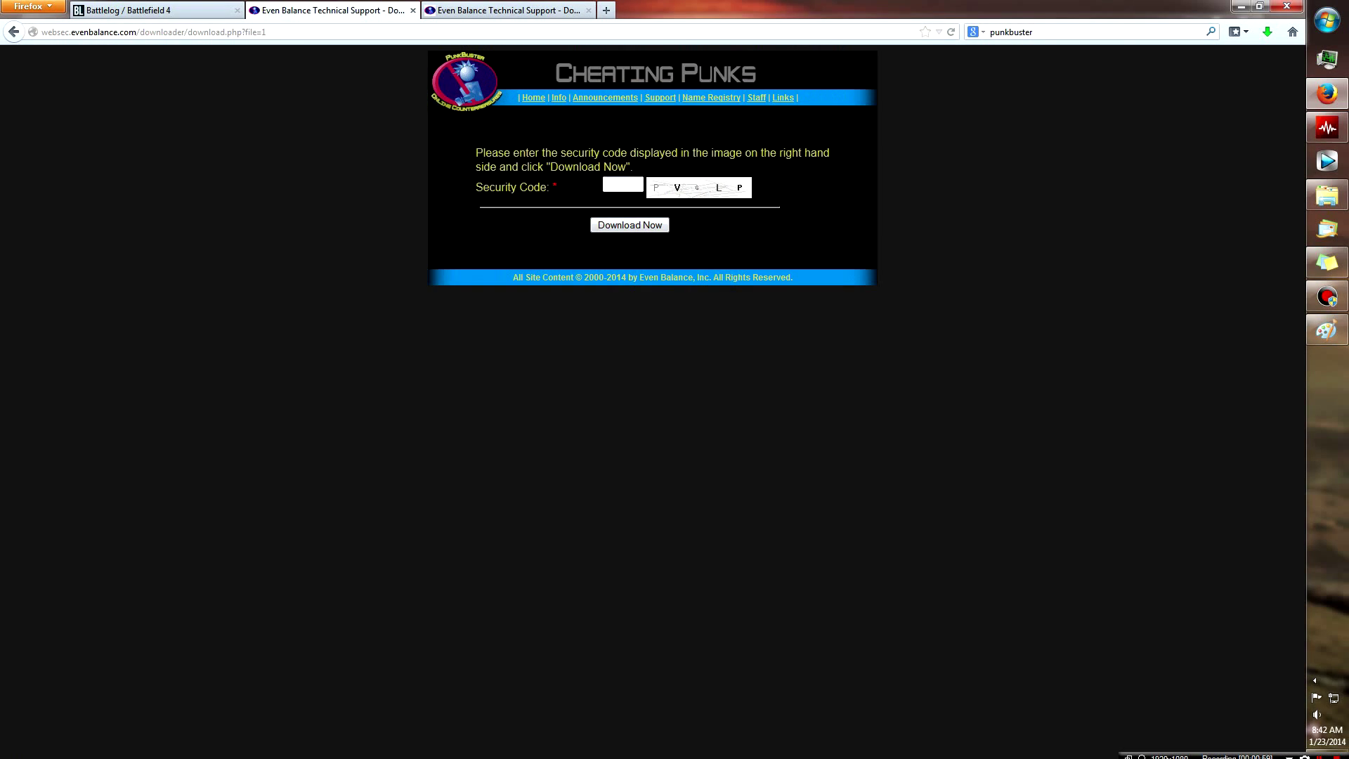
left_click(629, 225)
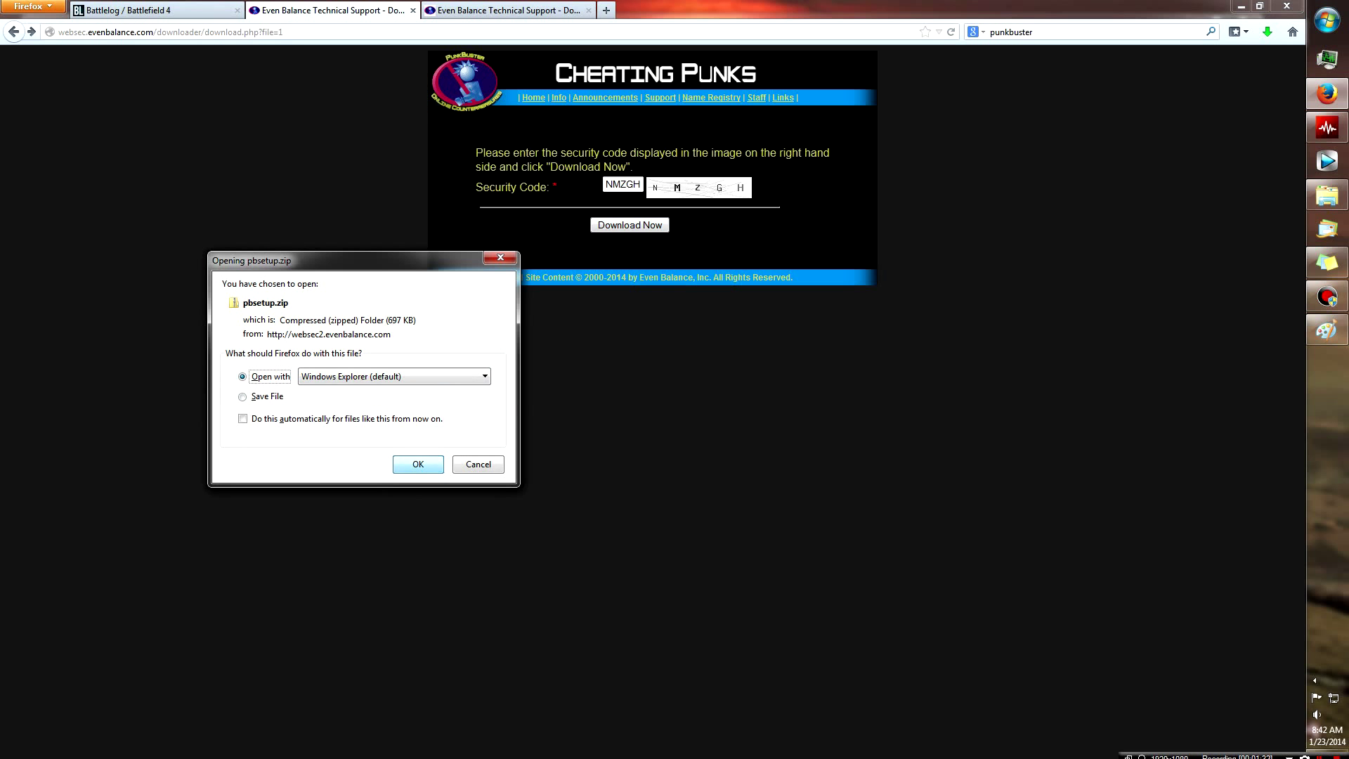
Step: Open the downloaded archive, run pbsetup with admin rights and dismiss its first-run notice
left_click(417, 464)
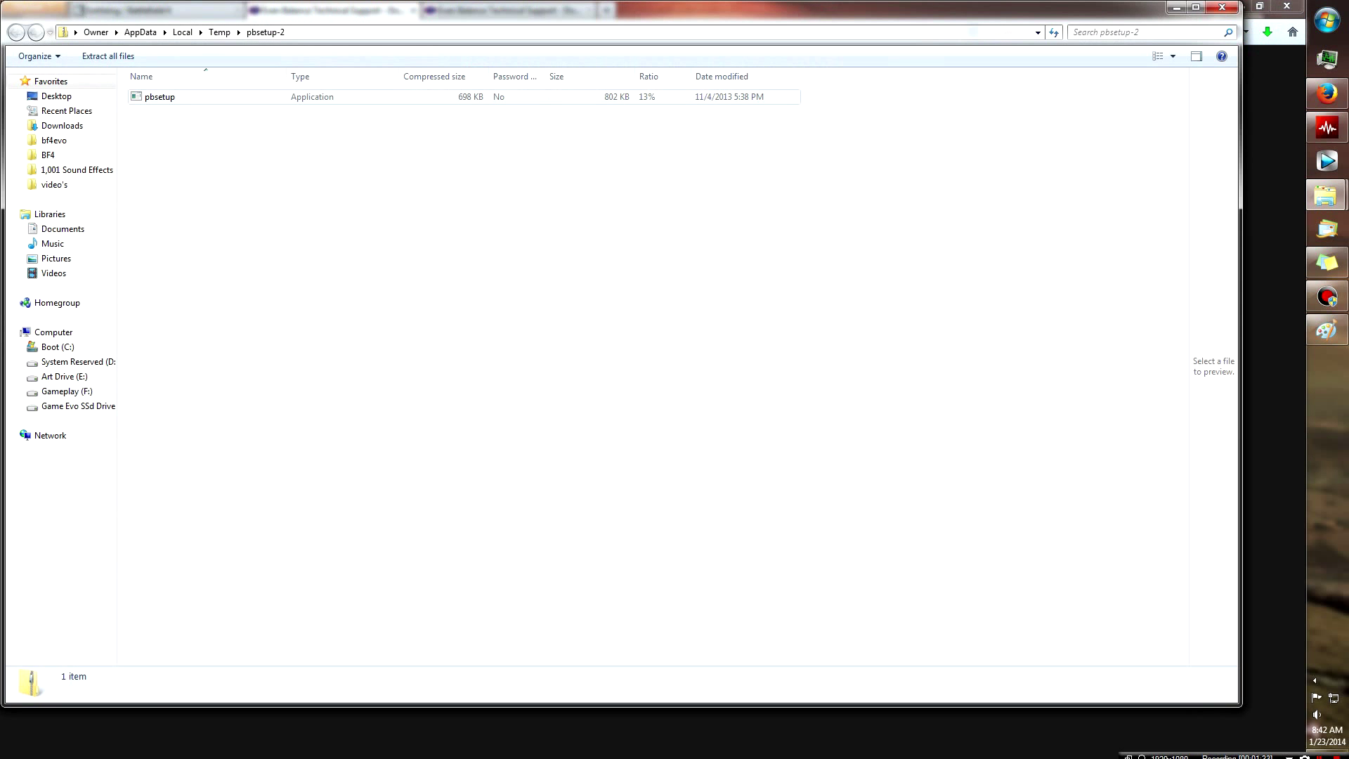
double_click(159, 97)
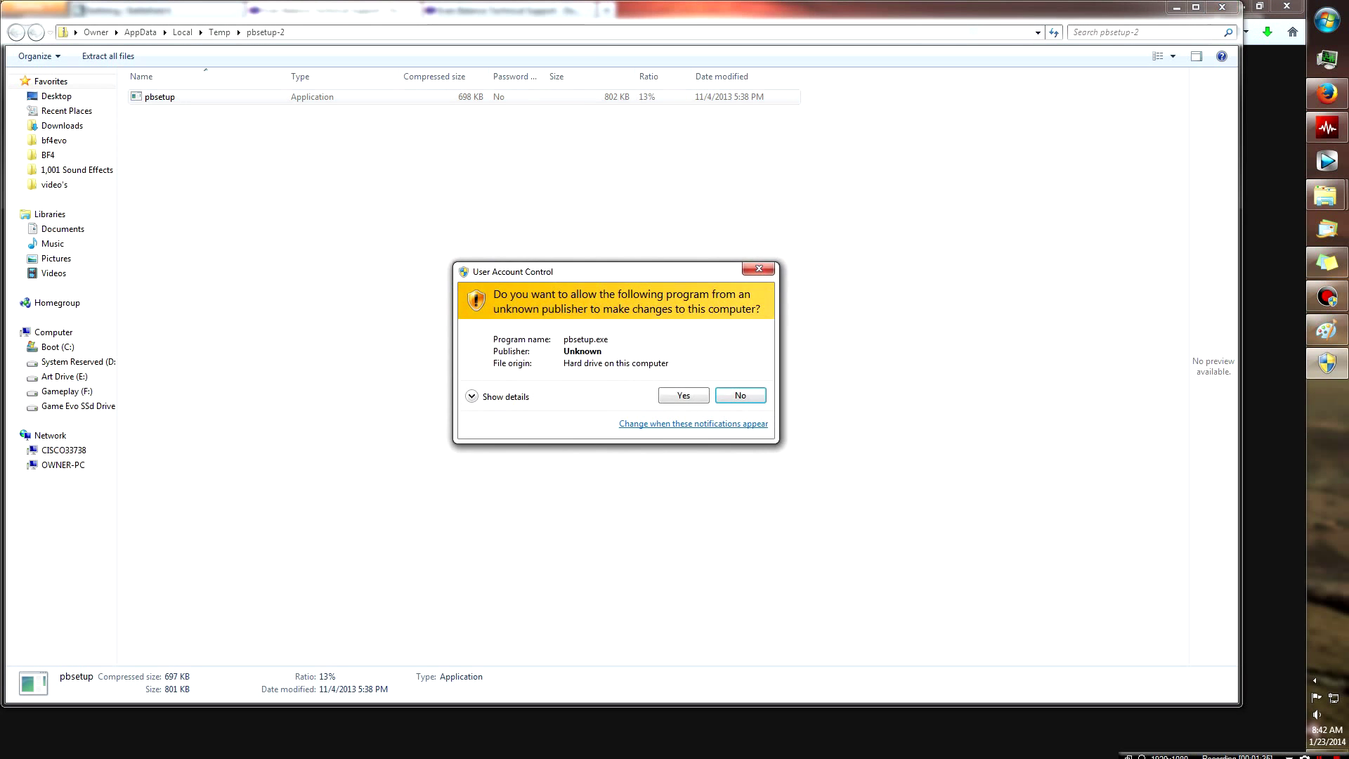
left_click(738, 395)
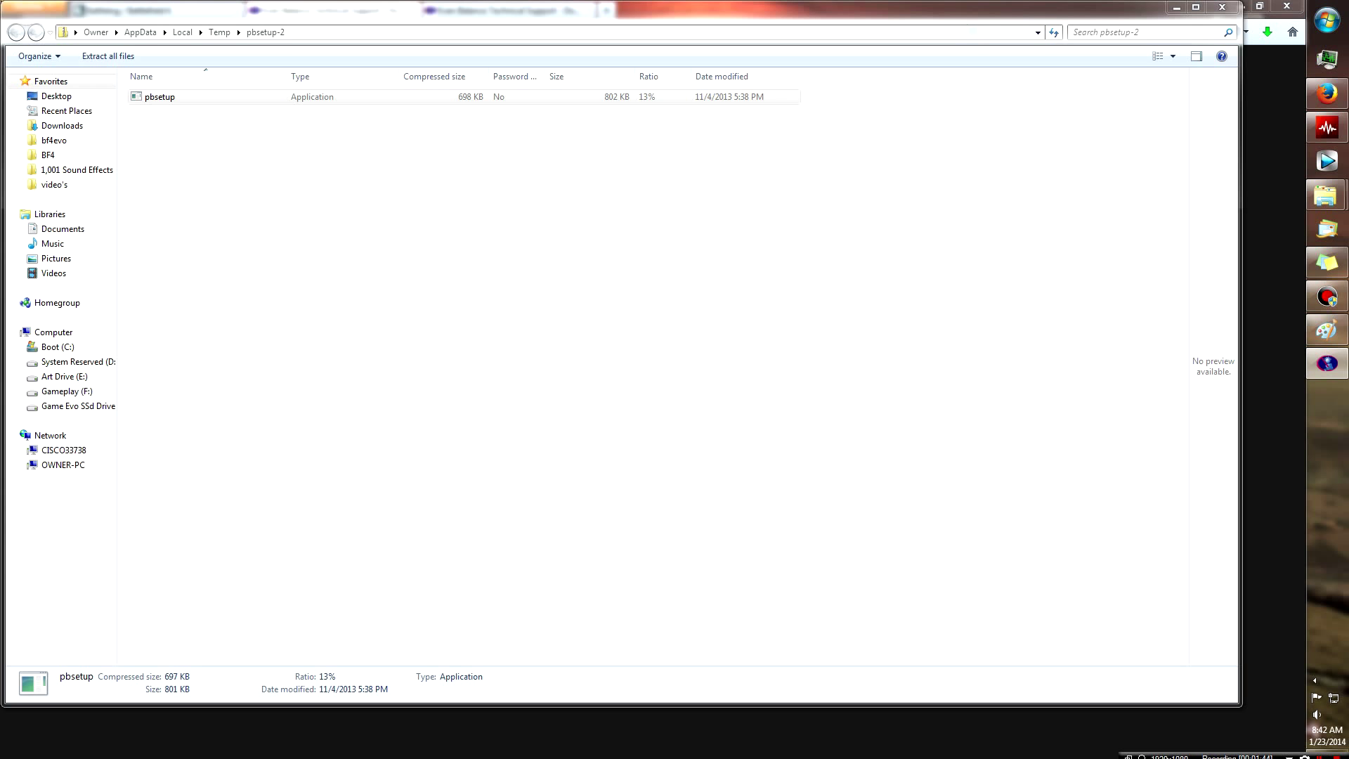
double_click(160, 97)
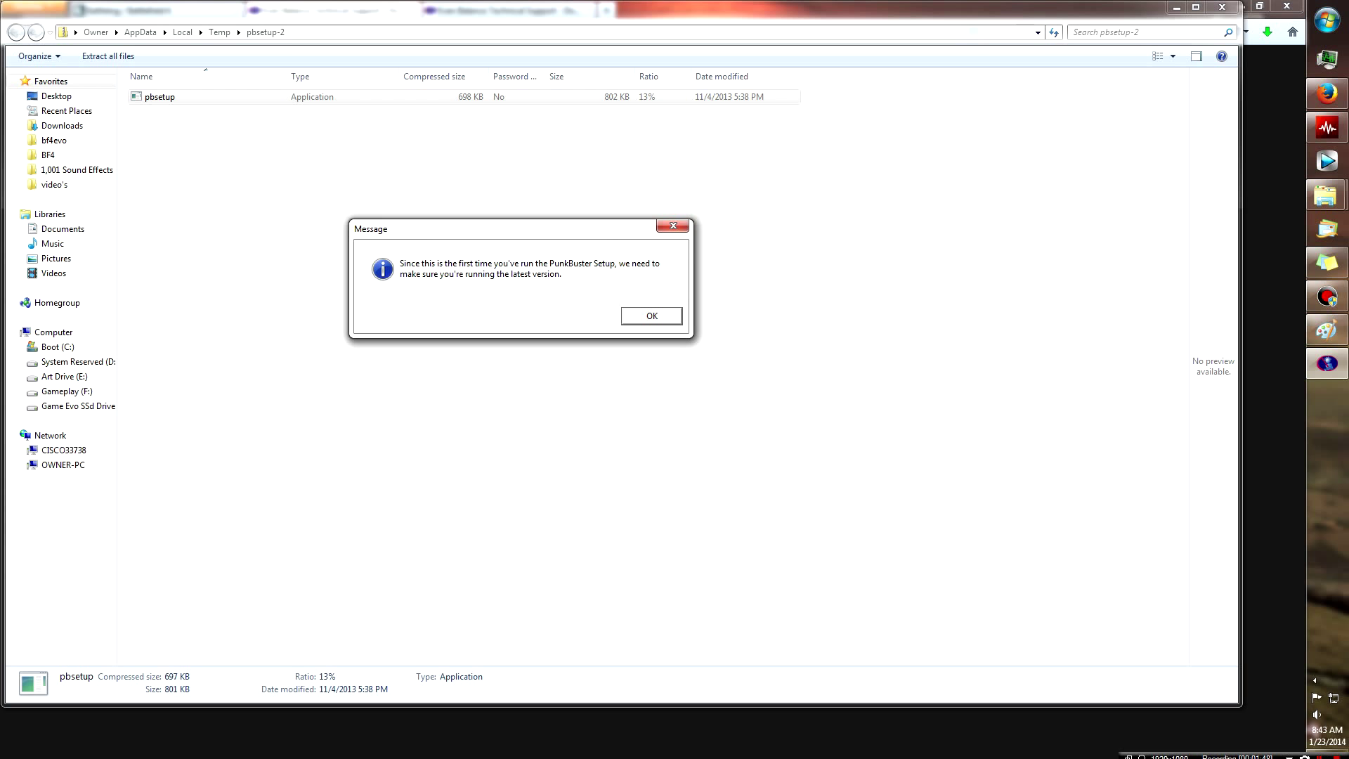
left_click(651, 316)
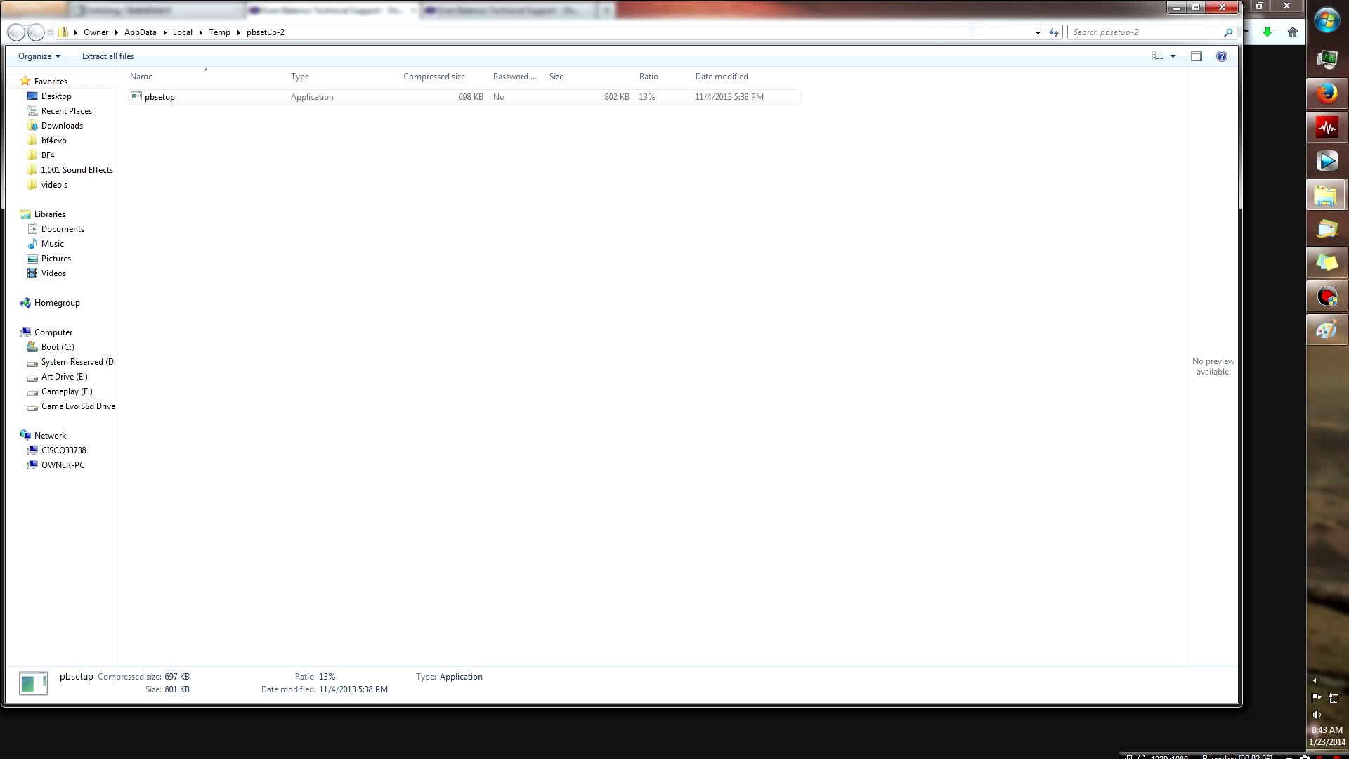
Step: Launch PBSetup v3.7 and bring up its Add a Game dialog
double_click(160, 97)
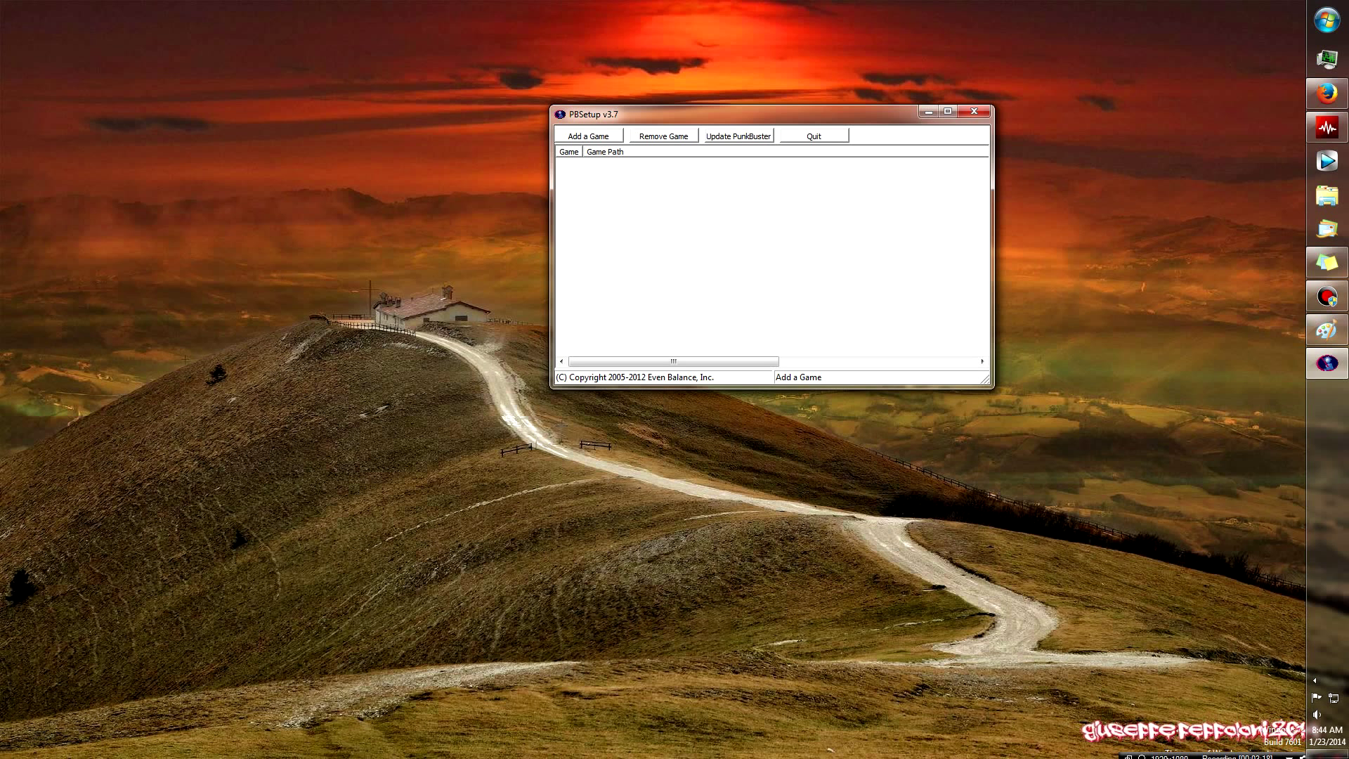
left_click(589, 135)
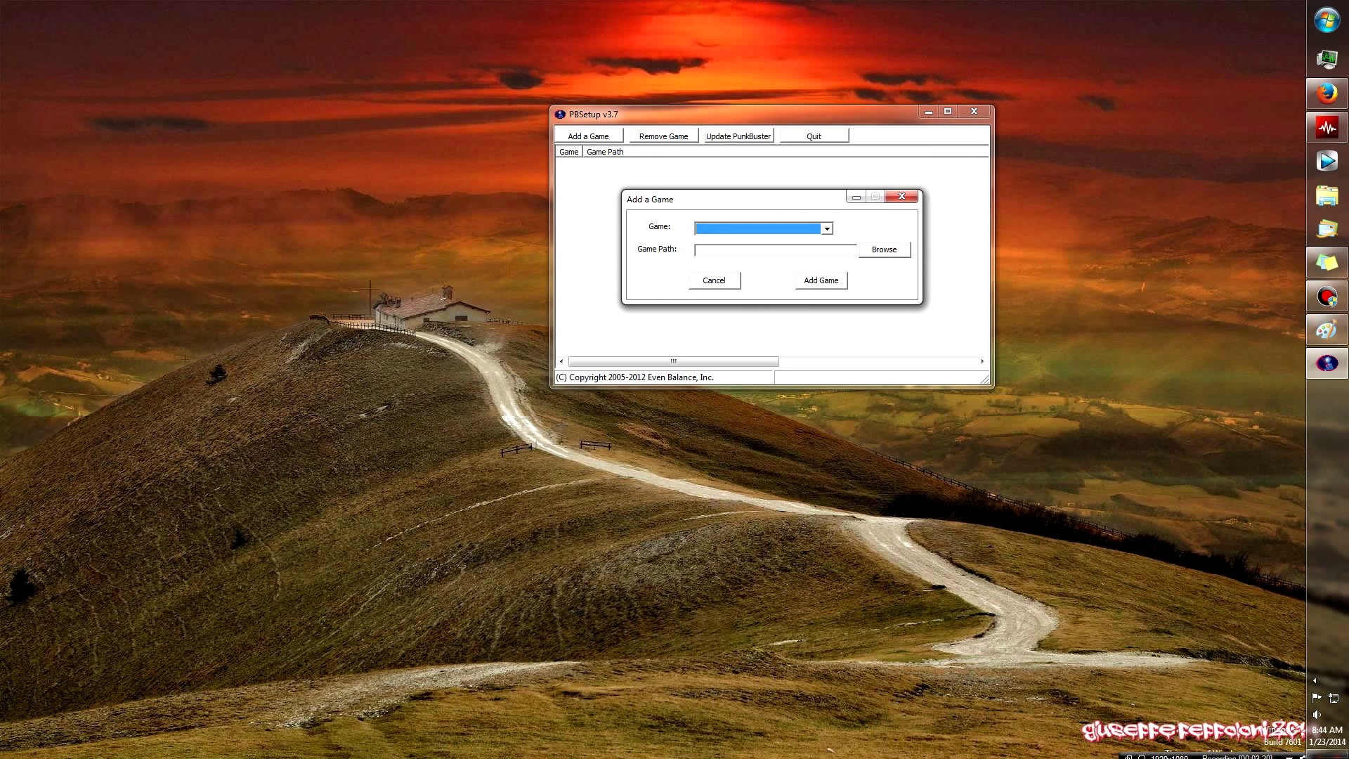
Step: Add Battlefield 4 with its detected install path to PBSetup's game list
left_click(825, 227)
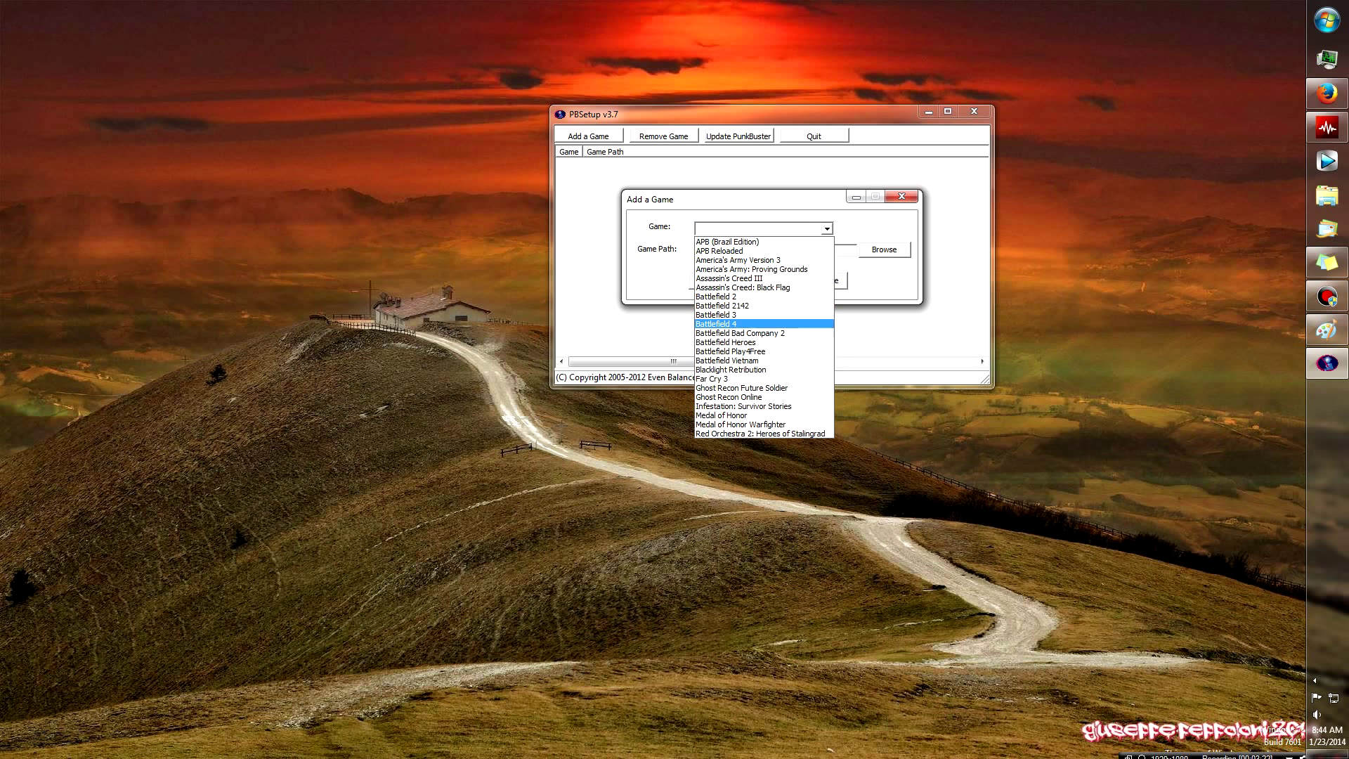
left_click(716, 323)
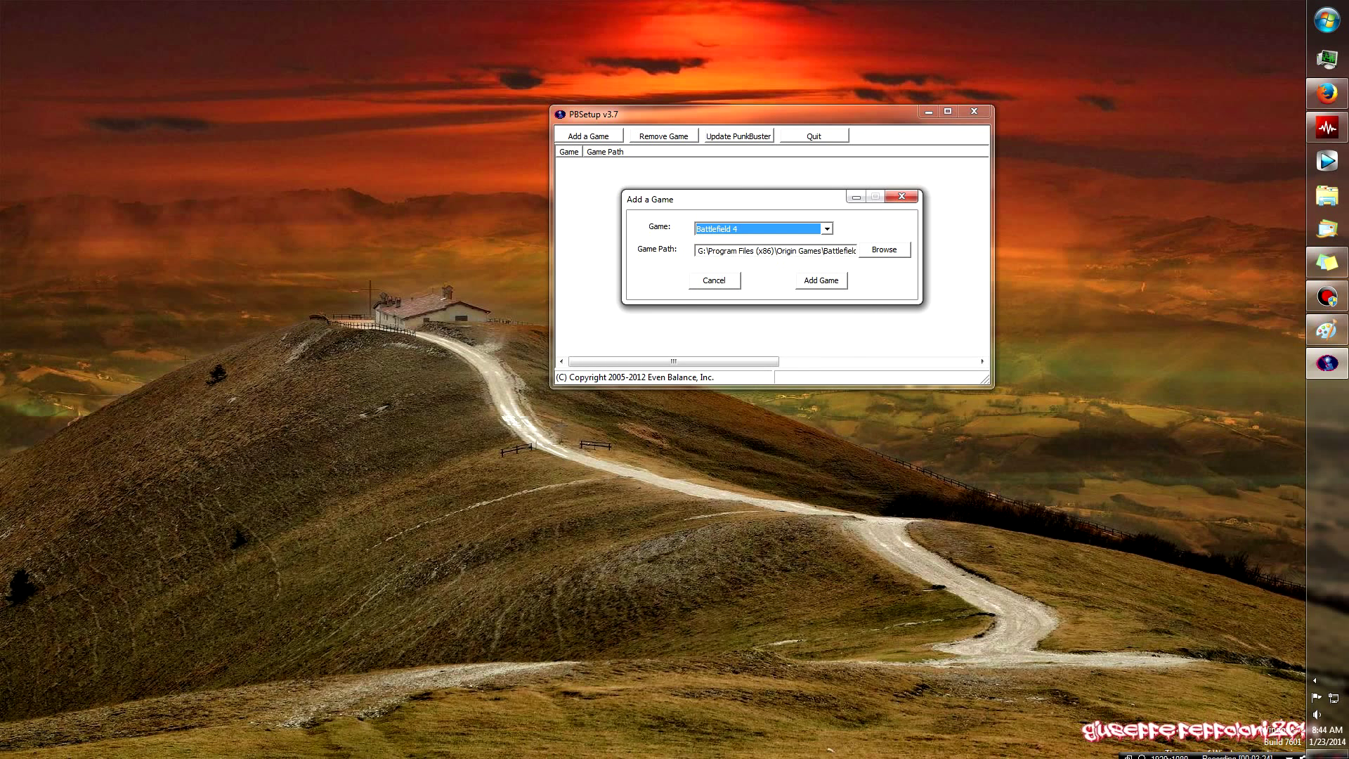
left_click(819, 279)
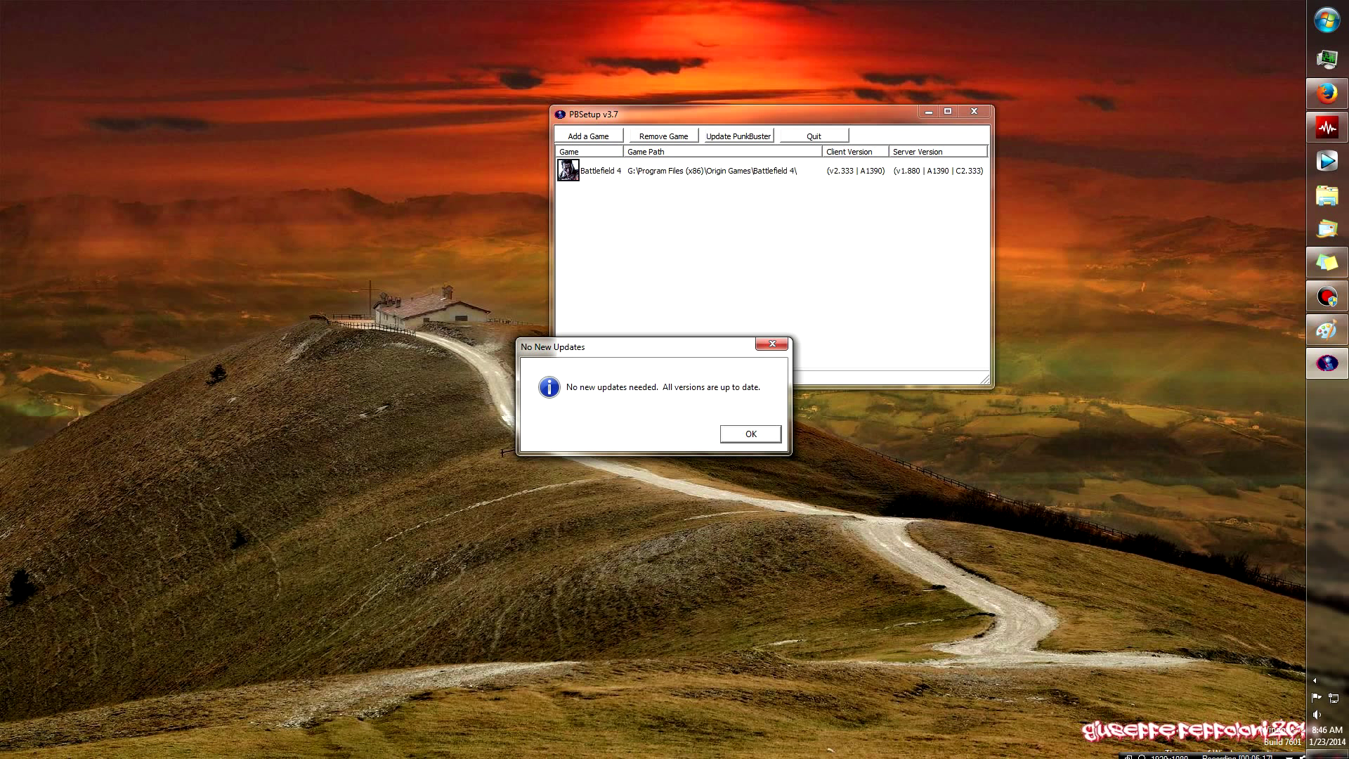
Step: Dismiss the up-to-date message and join the uRockGamers.com CHINA RISING Conquest server in Battlelog
left_click(749, 434)
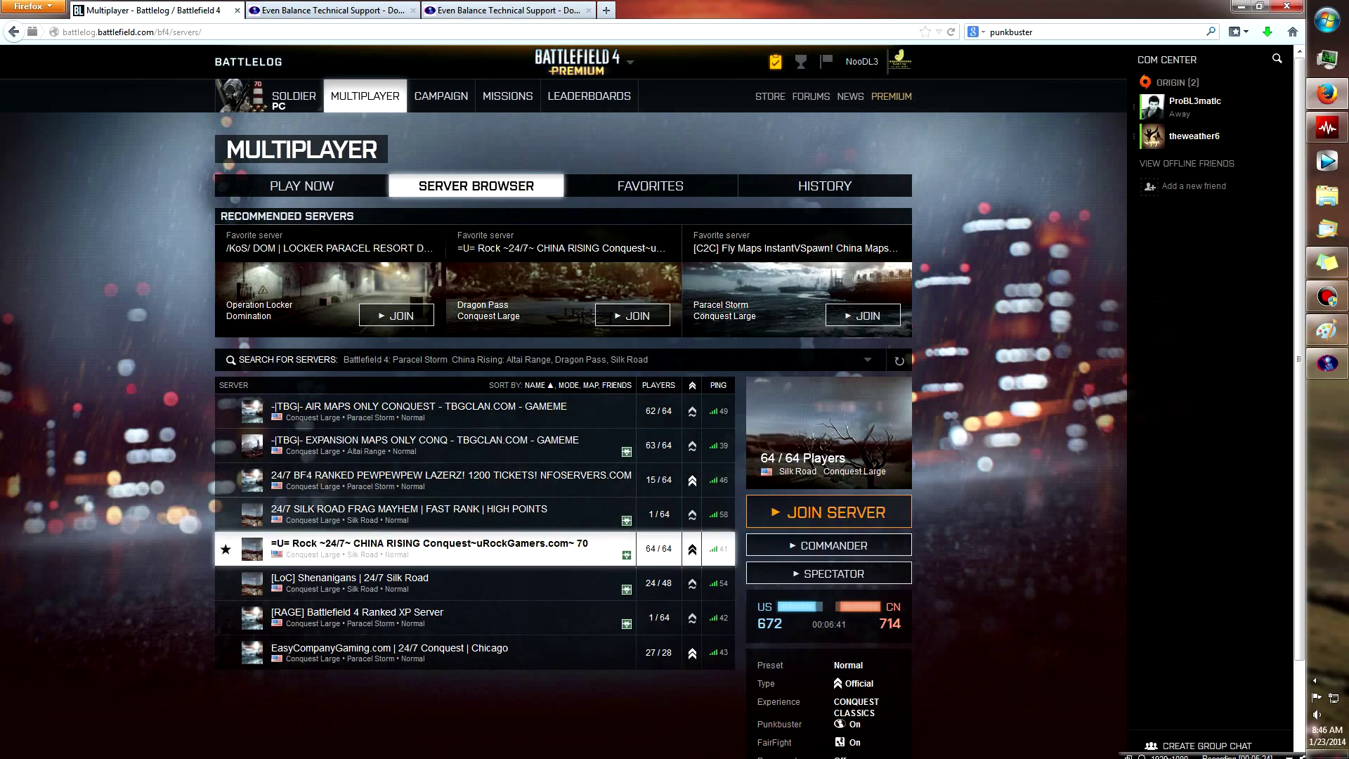
left_click(826, 511)
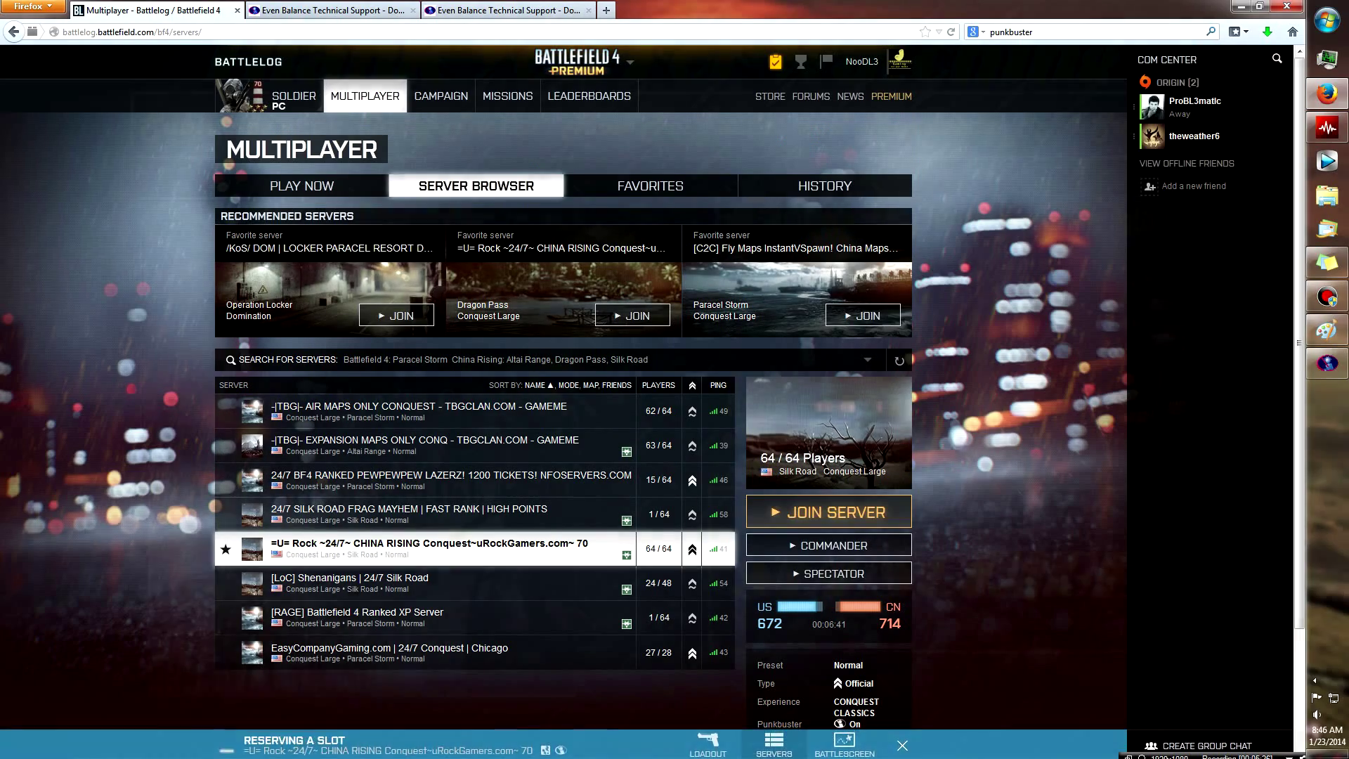